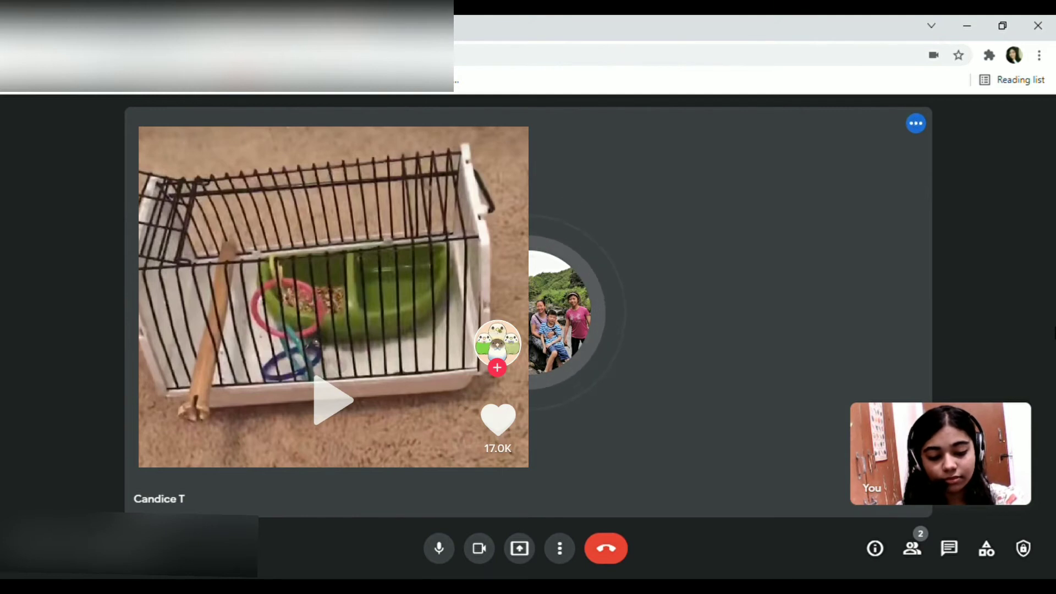
pyautogui.click(332, 400)
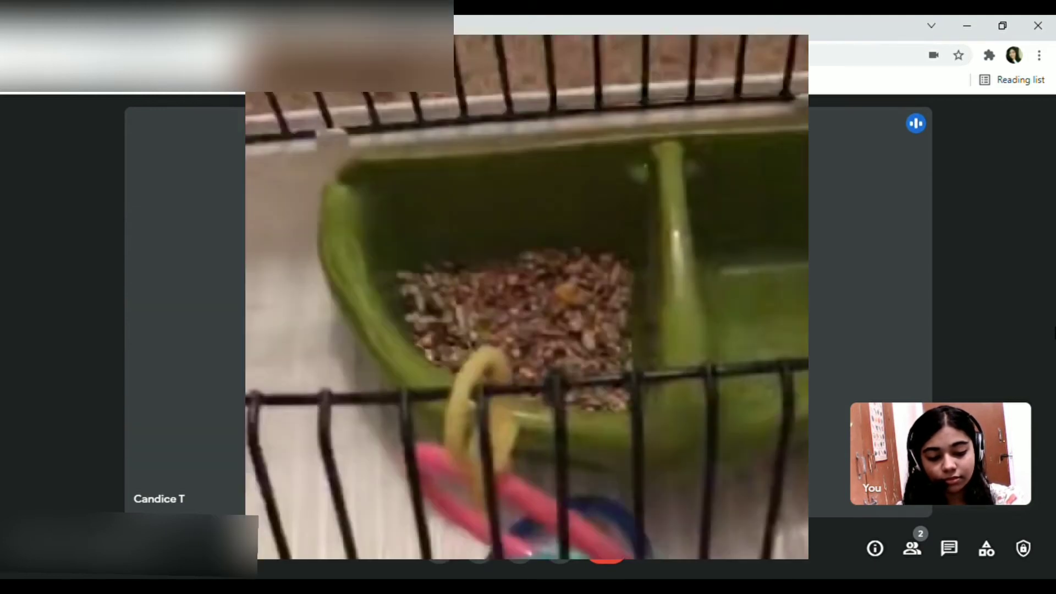